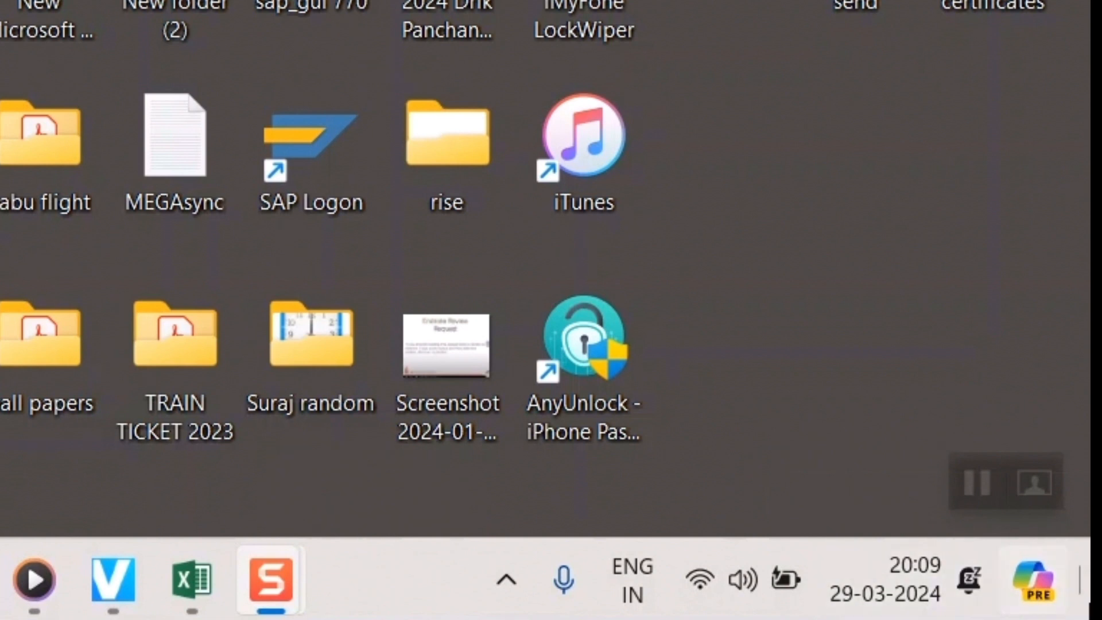
pyautogui.moveTo(1033, 579)
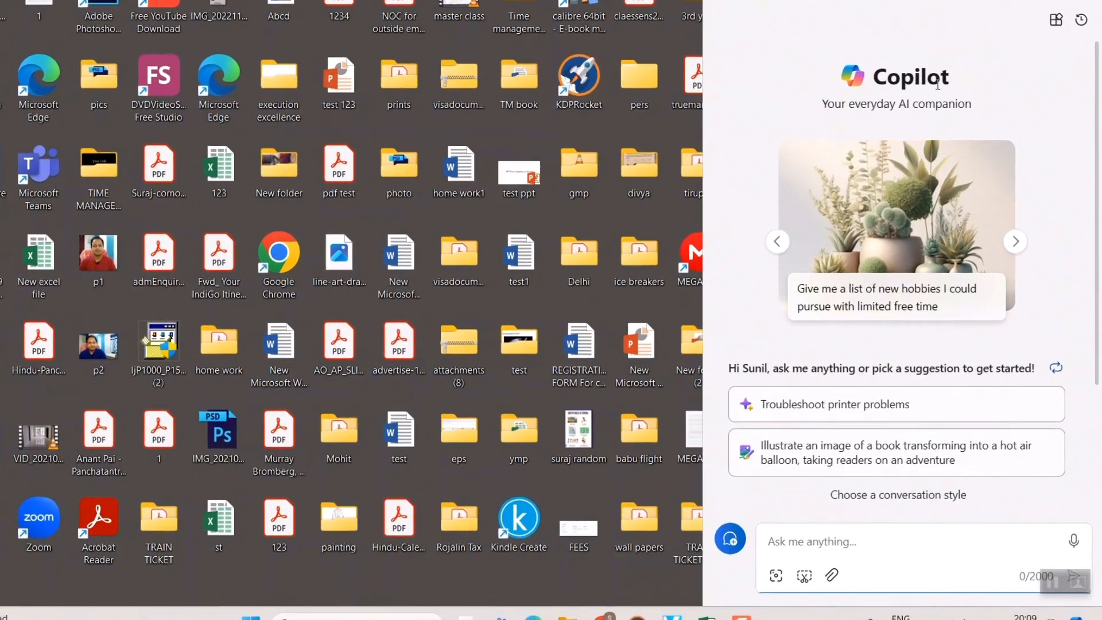
# Scroll down while Copilot generates the flying train image.
pyautogui.scroll(-3)
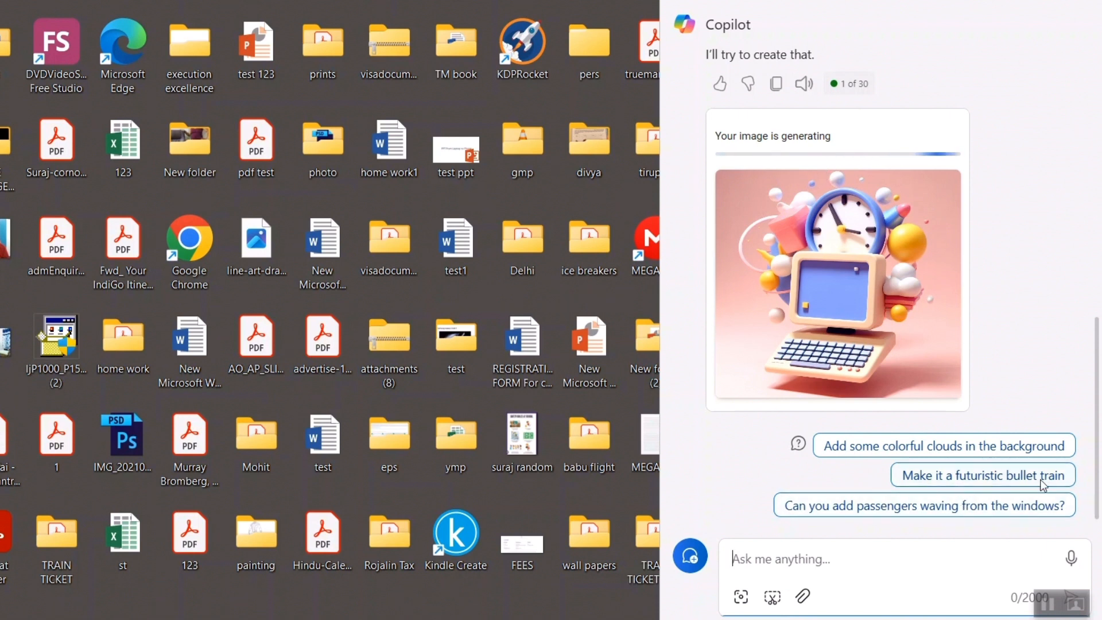
pyautogui.moveTo(938, 514)
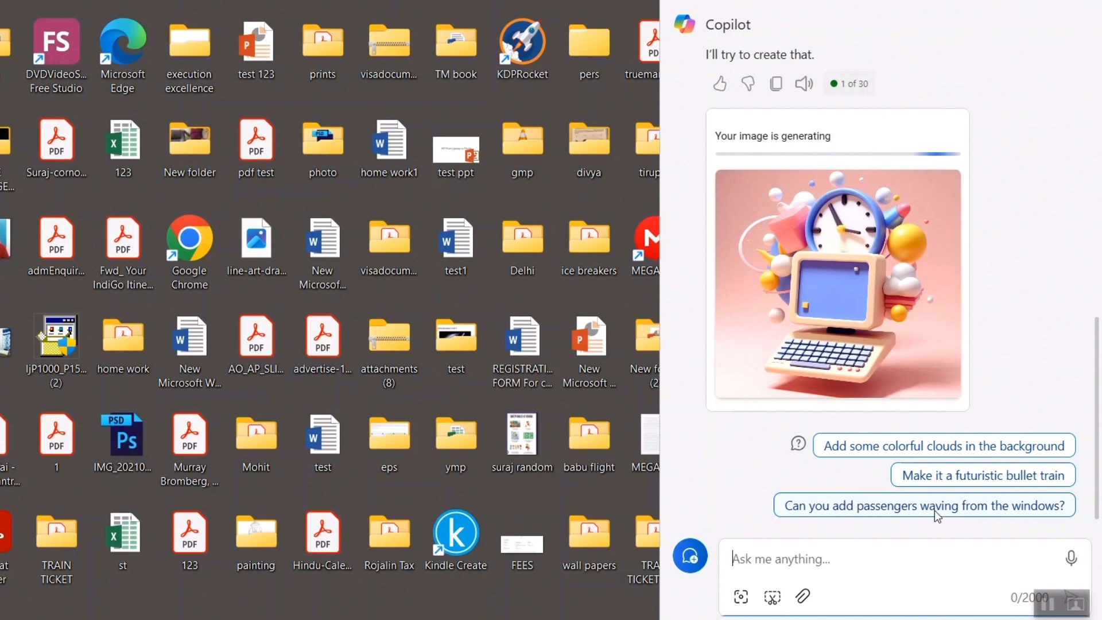
# Choose the 'Can you add passengers waving from the windows?' suggestion.
pyautogui.click(922, 505)
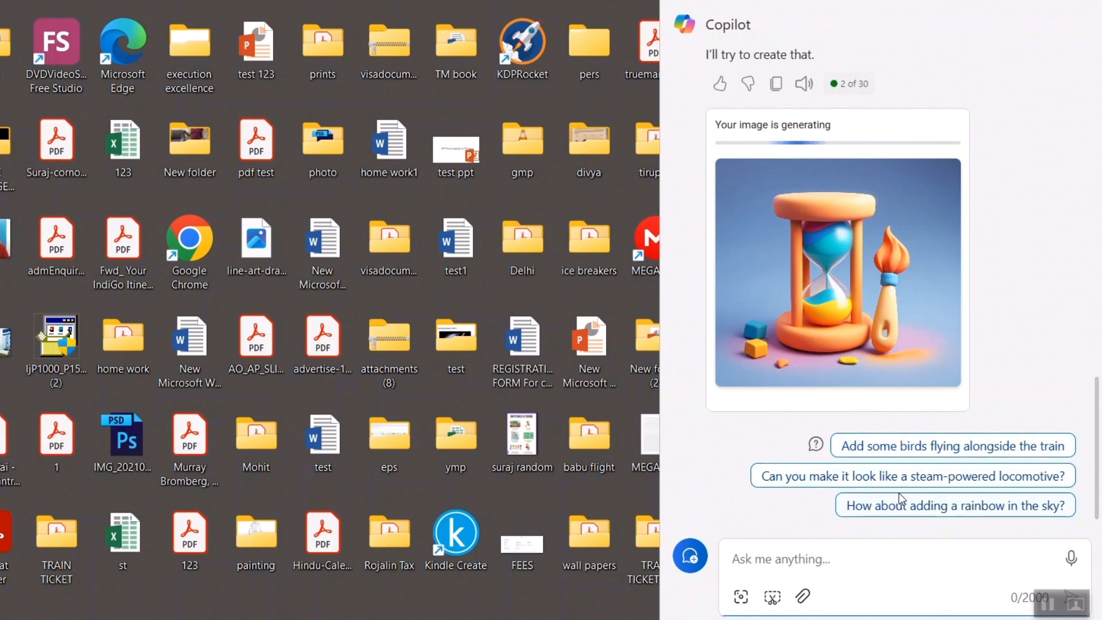
pyautogui.moveTo(869, 508)
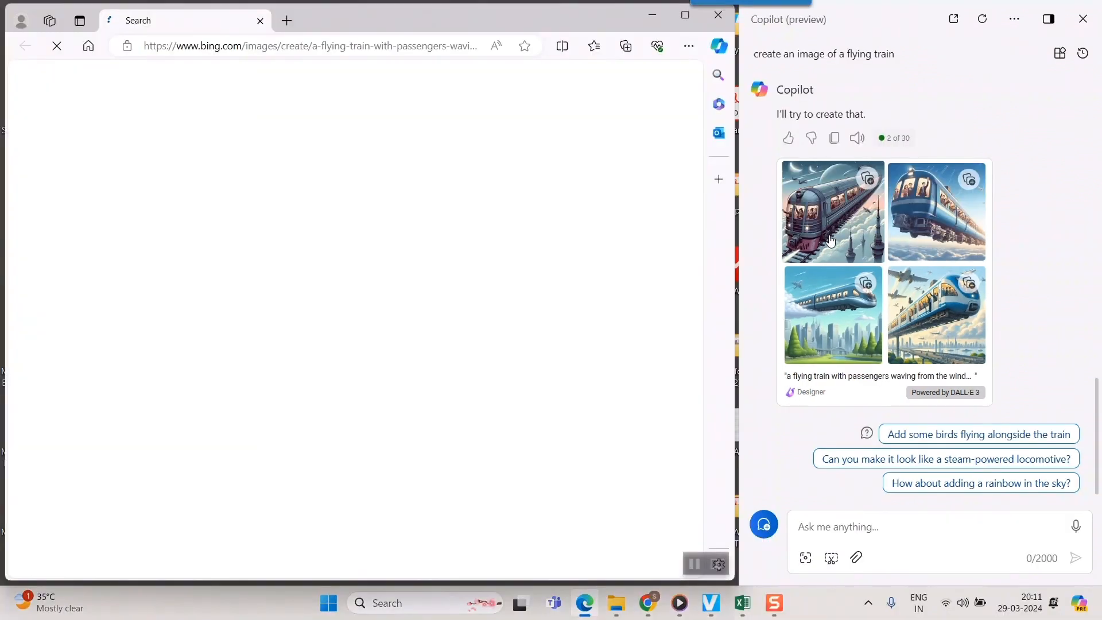
# Open the first flying train picture full size in Bing Image Creator.
pyautogui.click(832, 211)
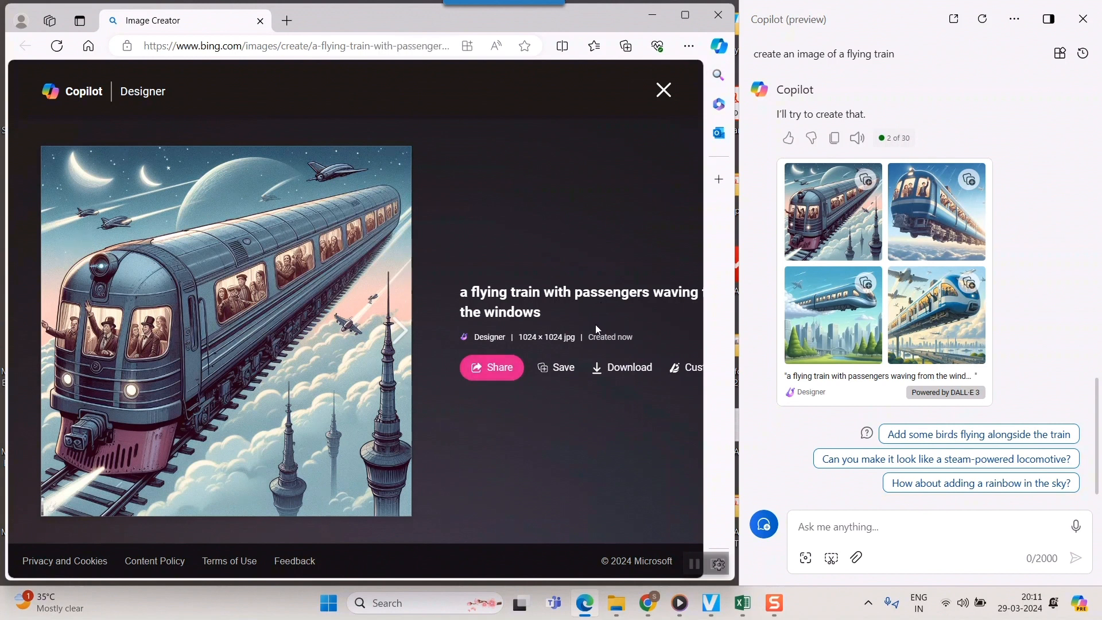
pyautogui.moveTo(146, 360)
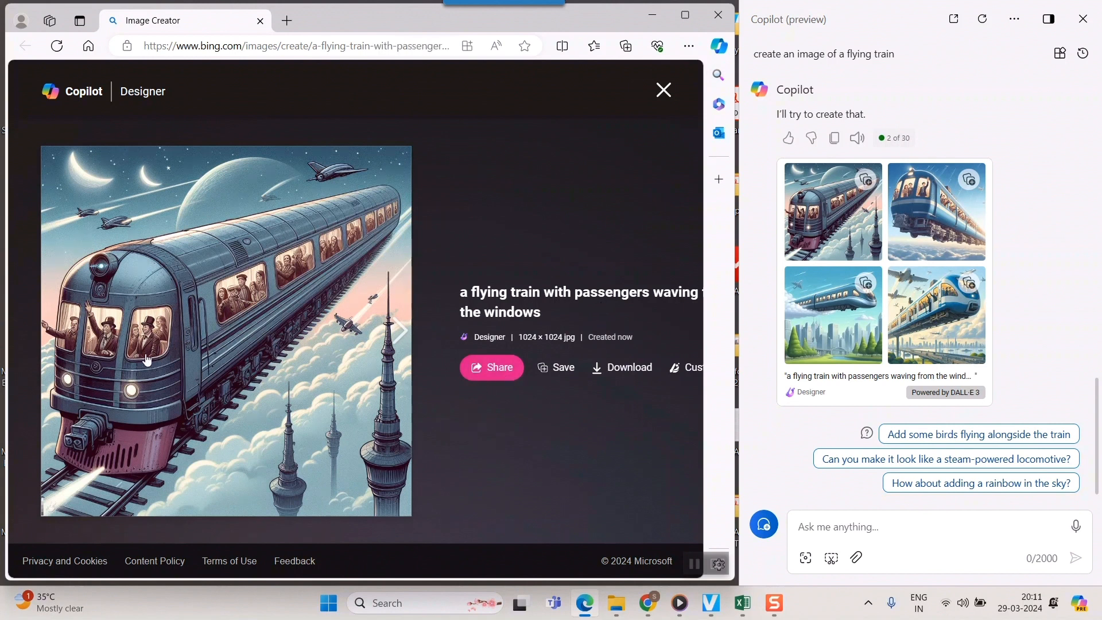
pyautogui.moveTo(935, 211)
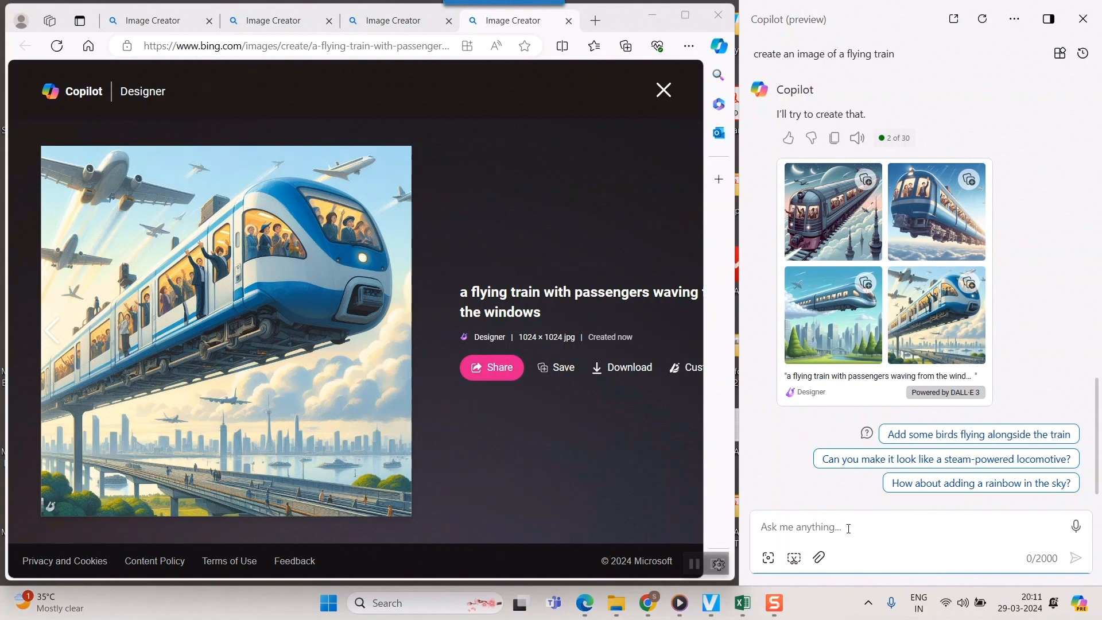
# Ask Copilot to create a picture of a science university on Mars with students of all planets.
pyautogui.write('create a picture of a')
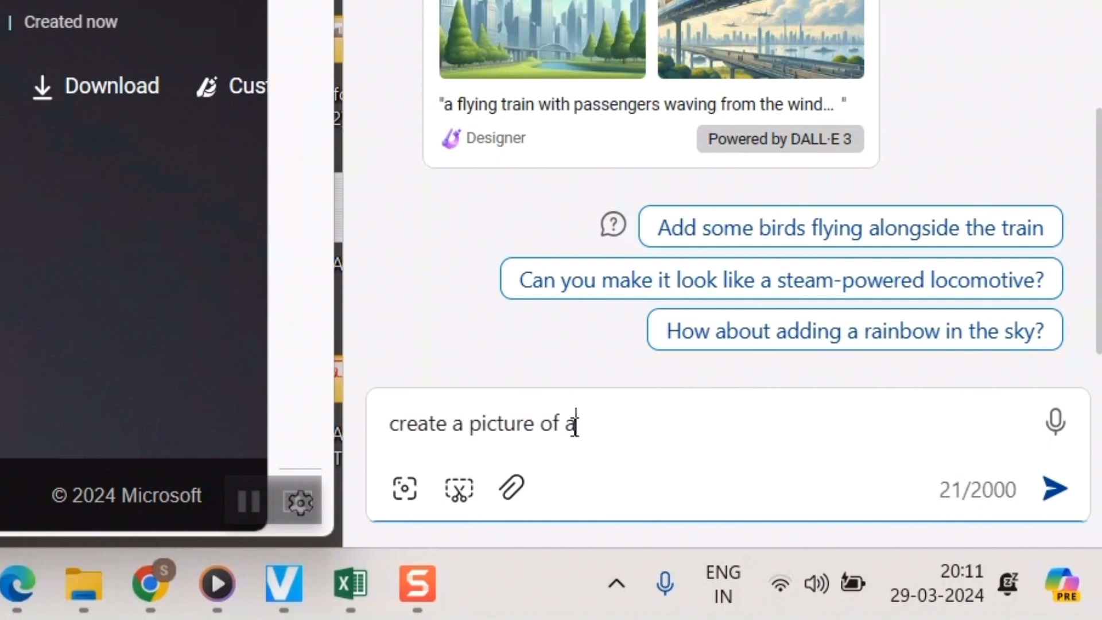
pyautogui.write('science')
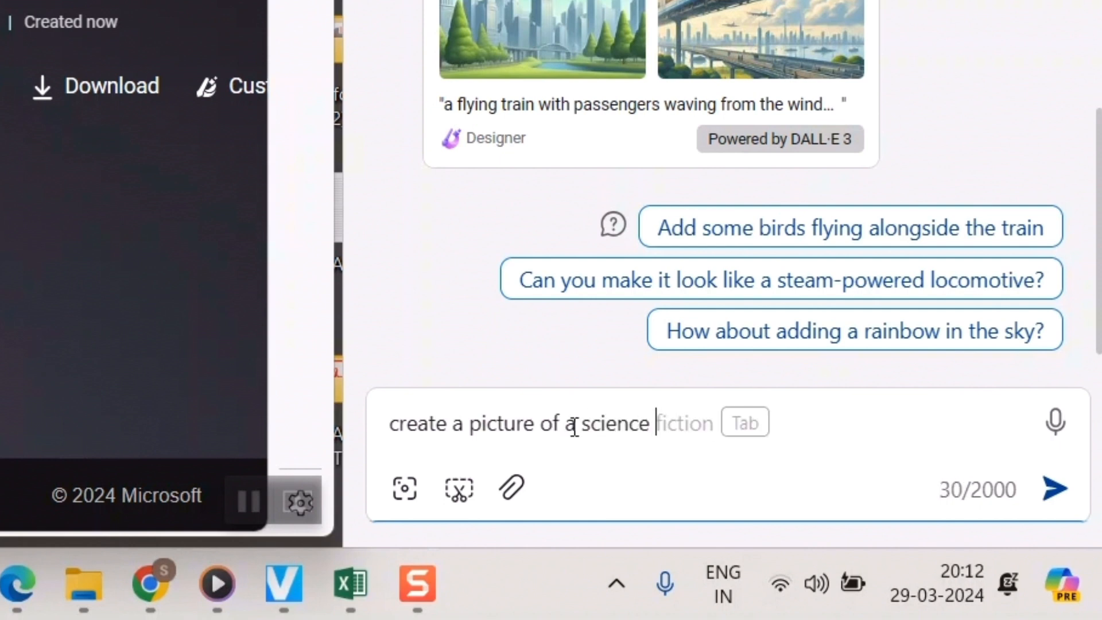
pyautogui.write('university')
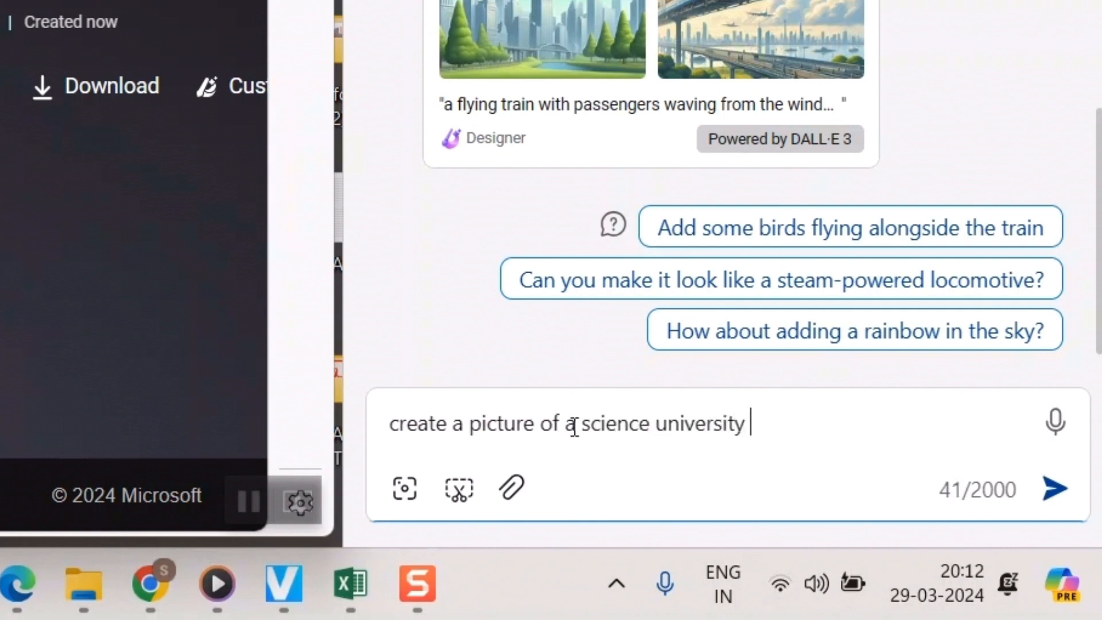
pyautogui.write('in the p')
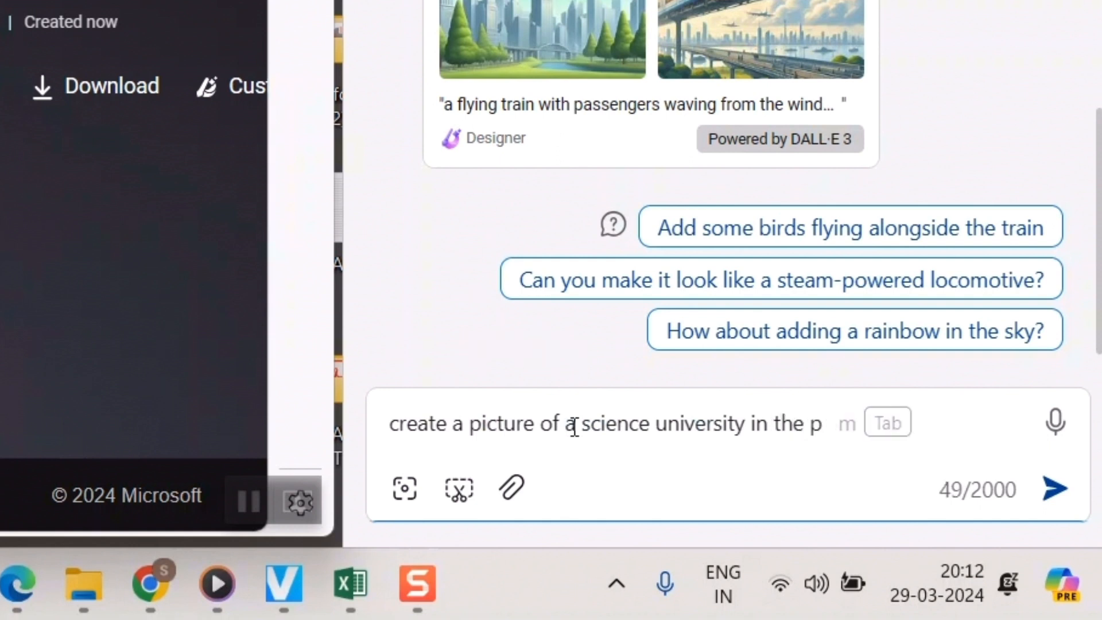
pyautogui.write('lanet mars with students of all pl')
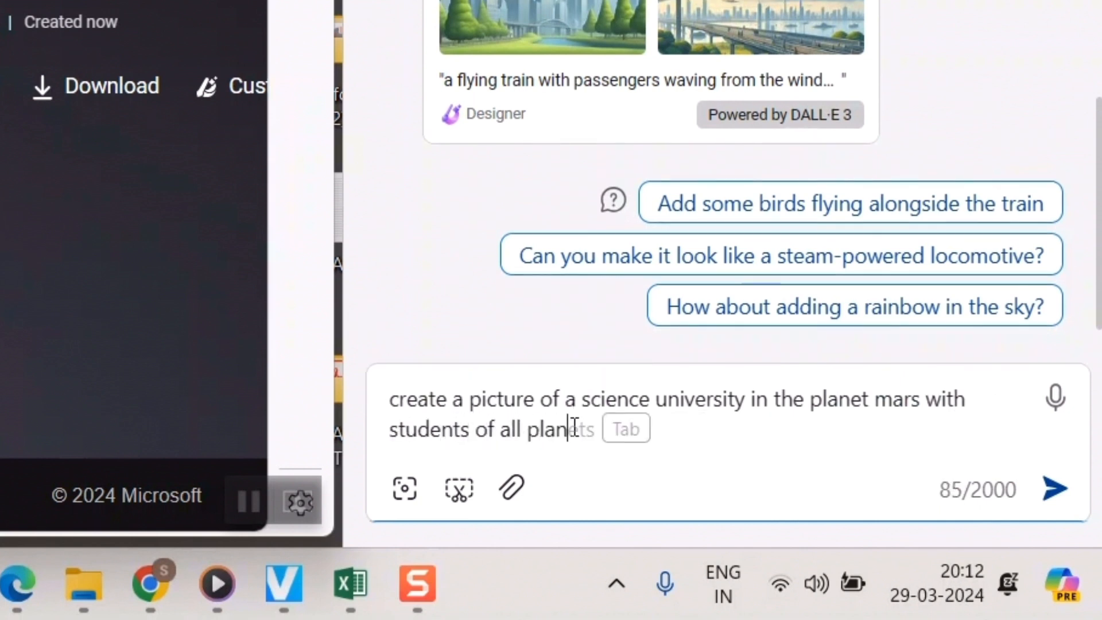
pyautogui.write('and')
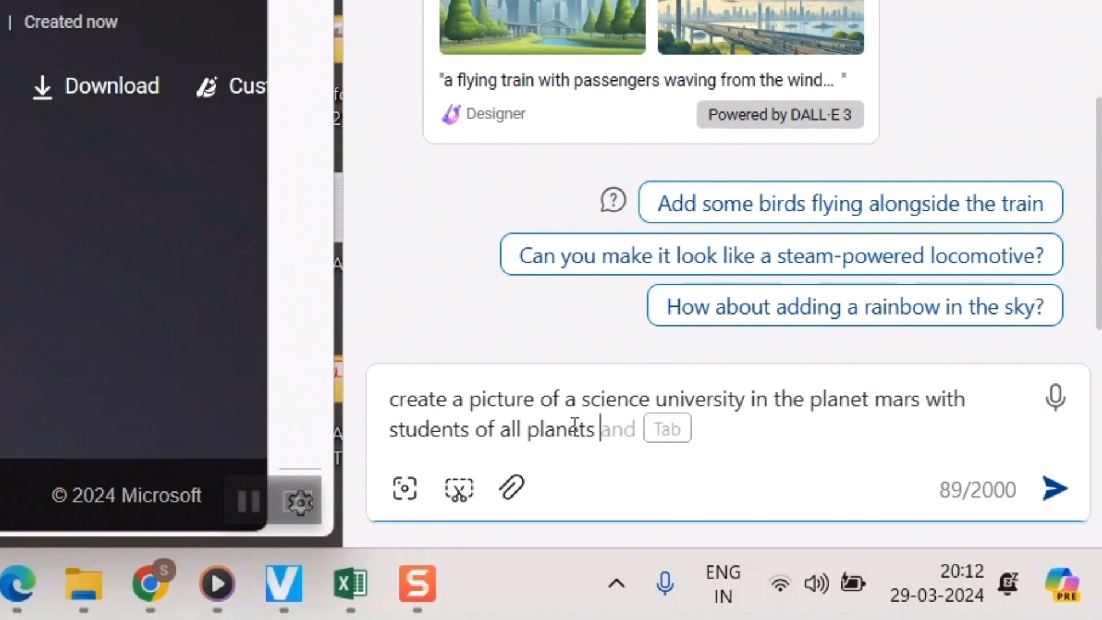
pyautogui.write('studying')
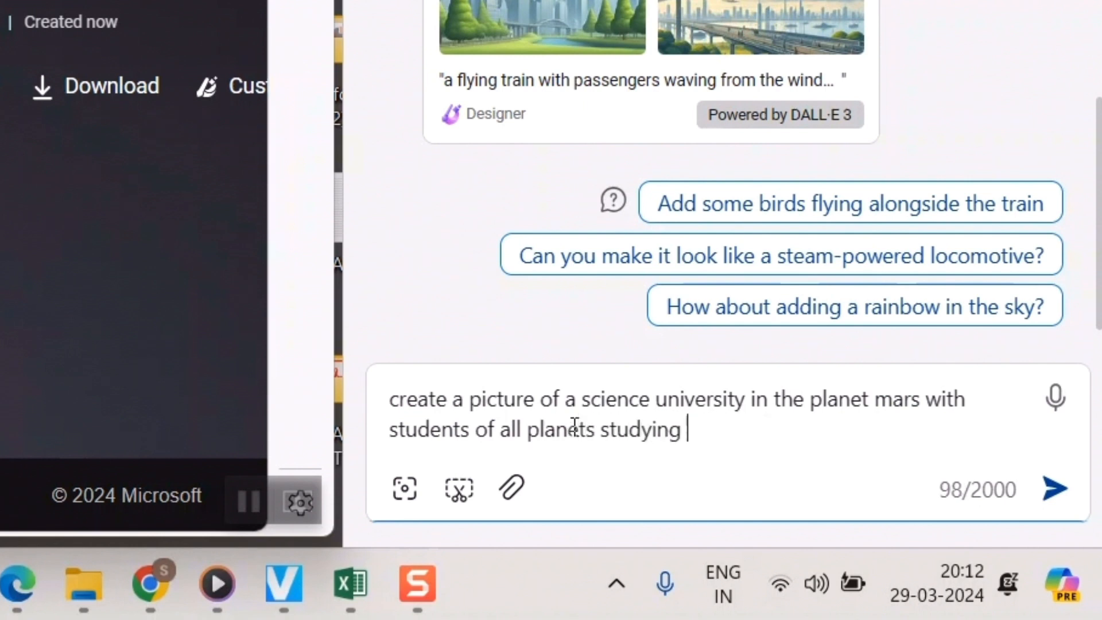
pyautogui.write('there')
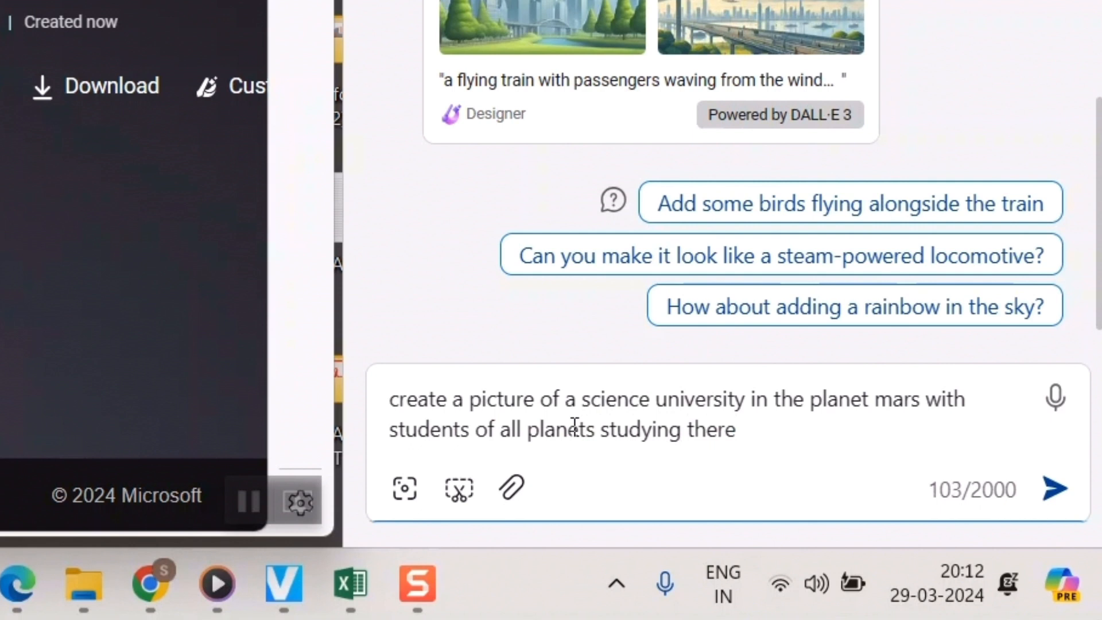
pyautogui.write('.')
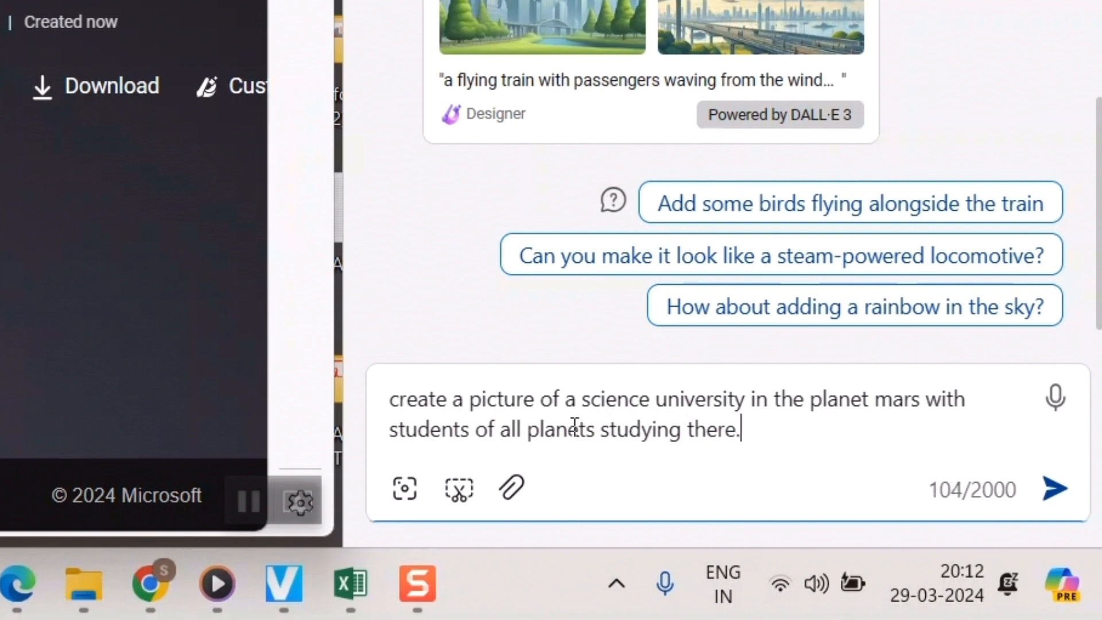
pyautogui.click(1055, 488)
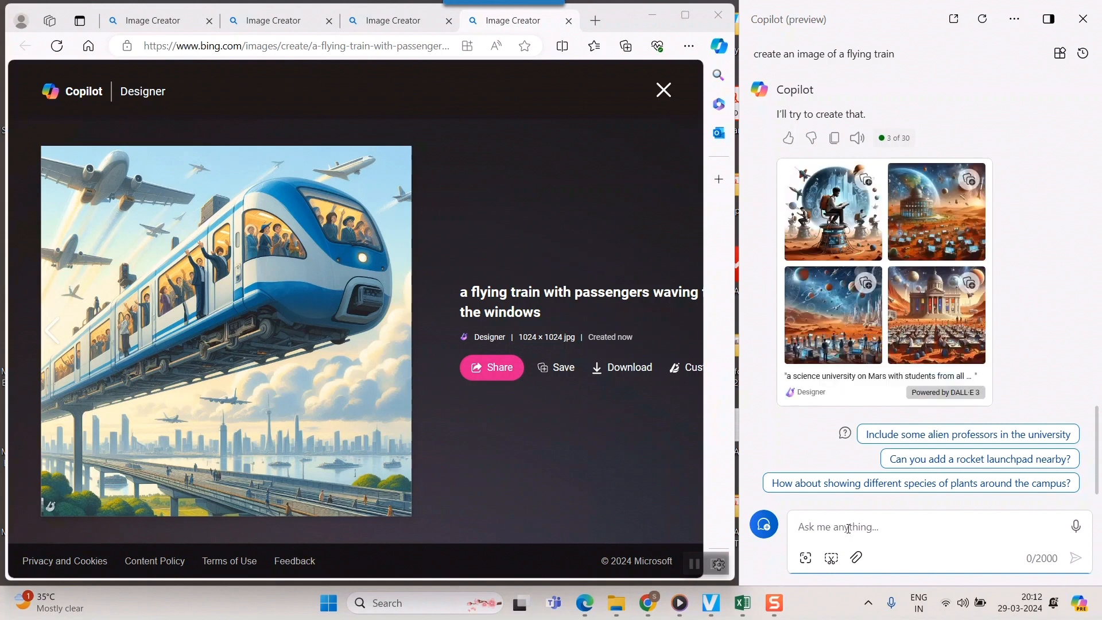
pyautogui.moveTo(834, 194)
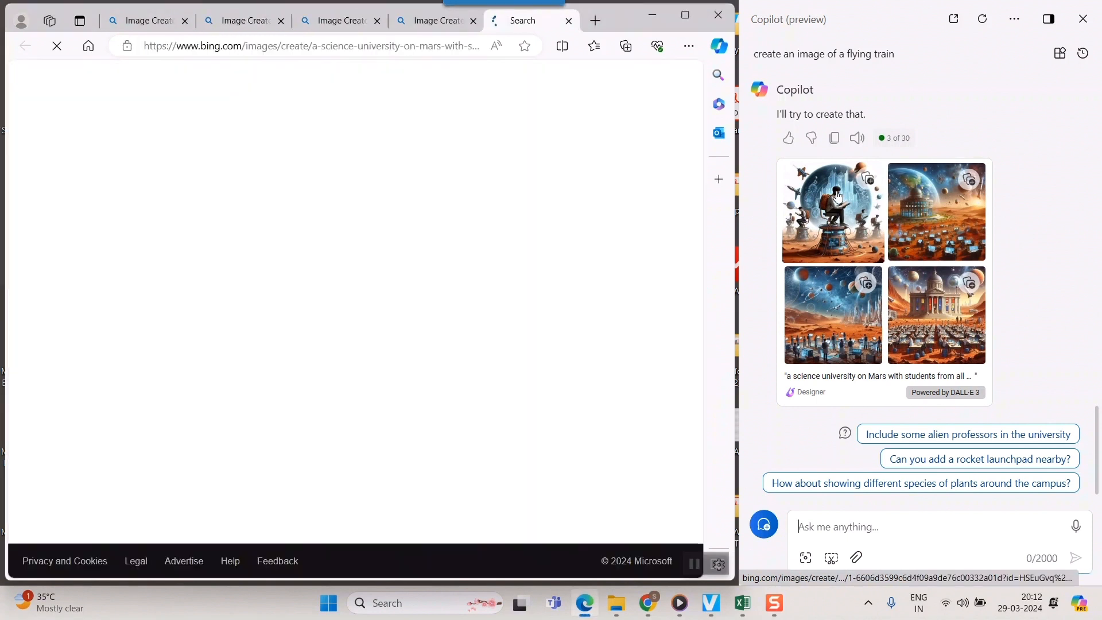
# Open the first, second and fourth Mars university pictures in Image Creator tabs.
pyautogui.click(832, 210)
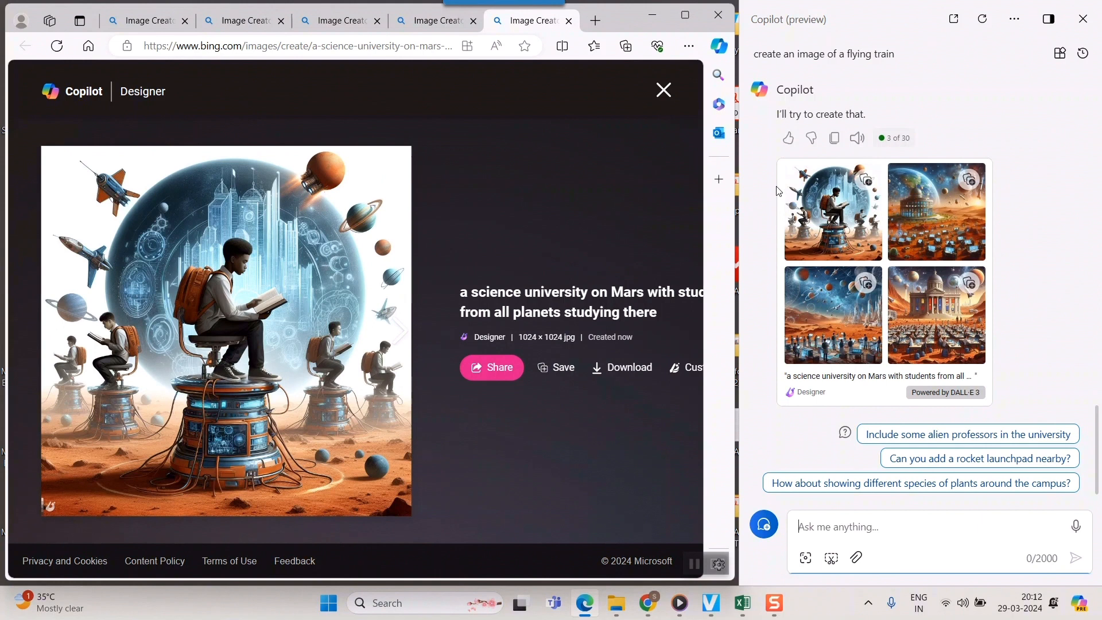
pyautogui.moveTo(901, 210)
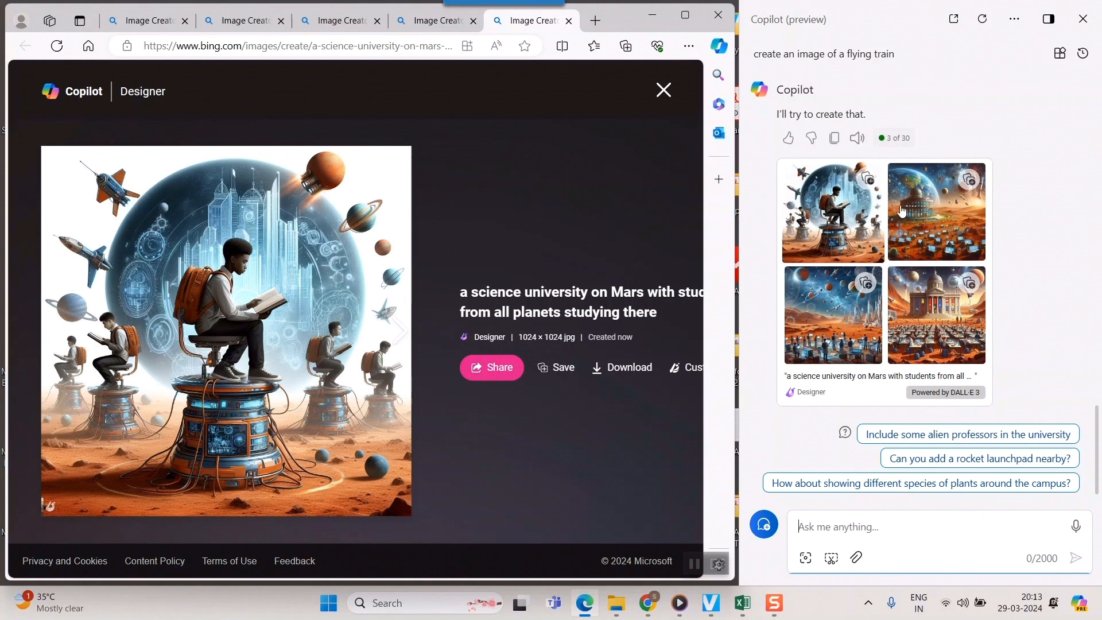
pyautogui.click(935, 210)
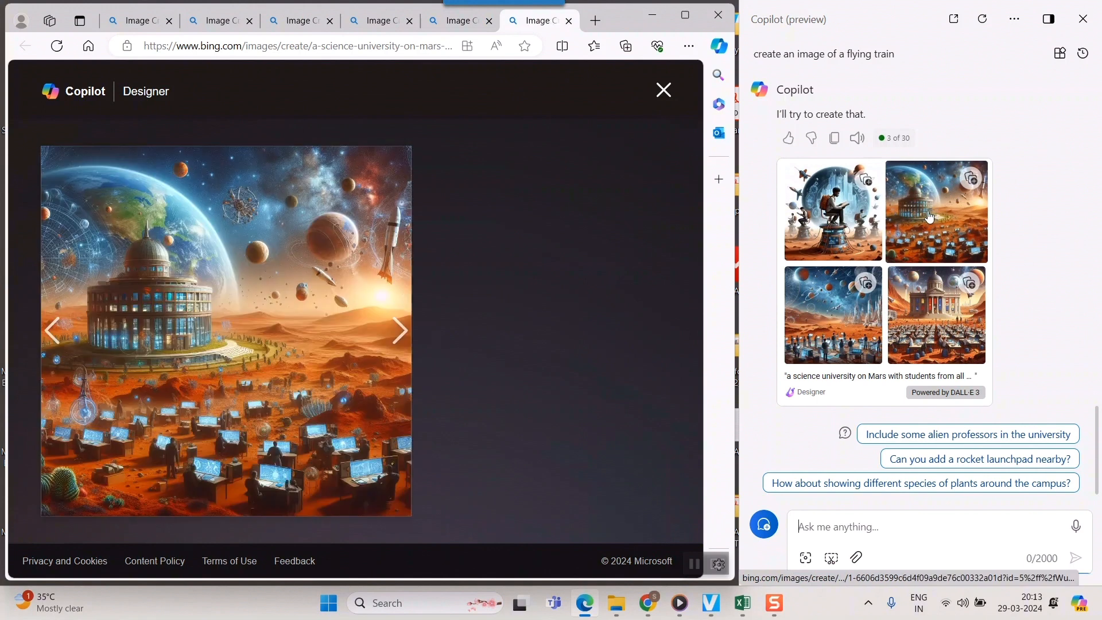
pyautogui.click(935, 211)
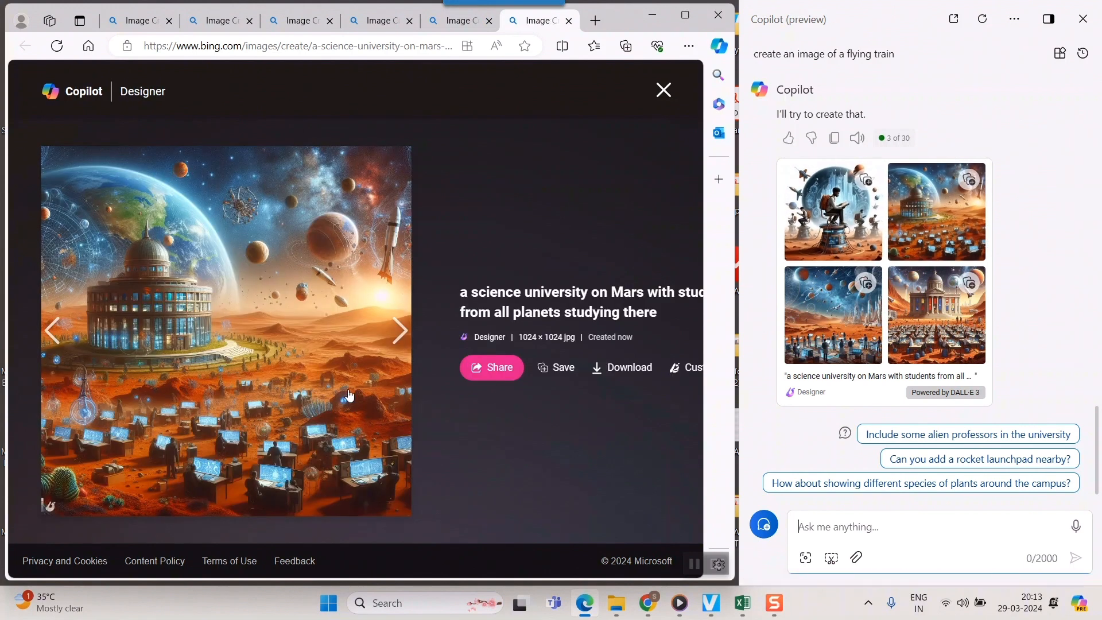
pyautogui.moveTo(163, 262)
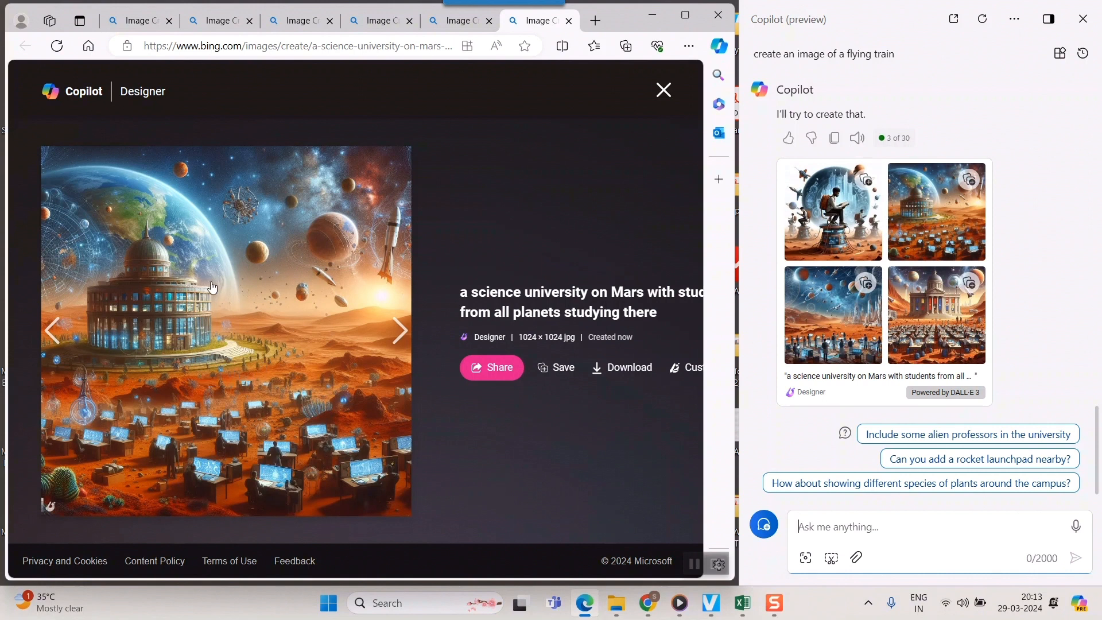
pyautogui.moveTo(344, 306)
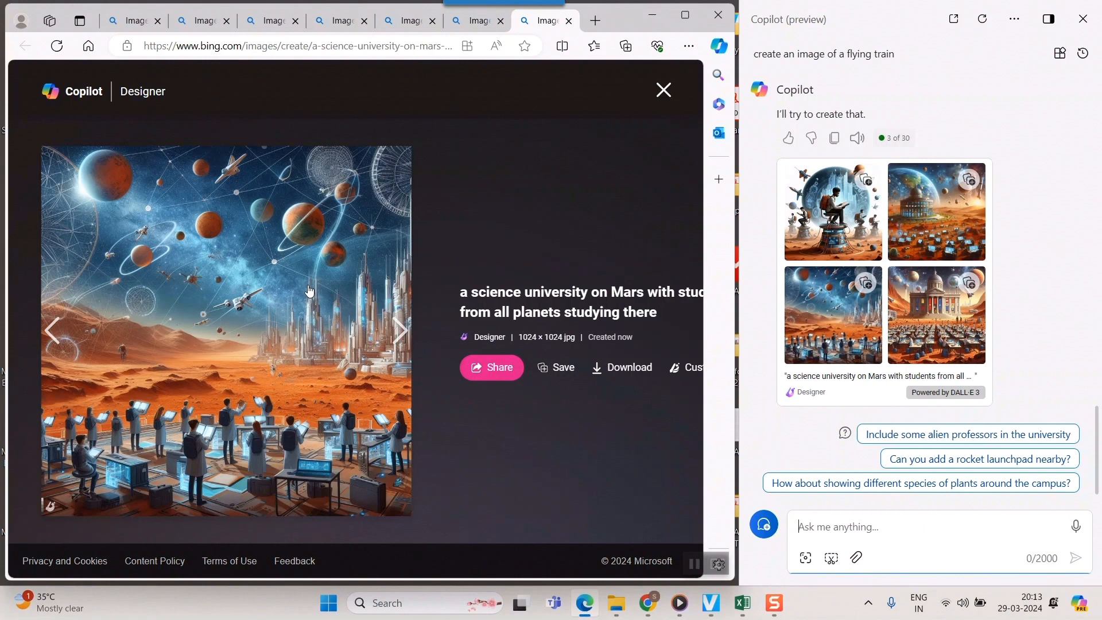
pyautogui.moveTo(338, 303)
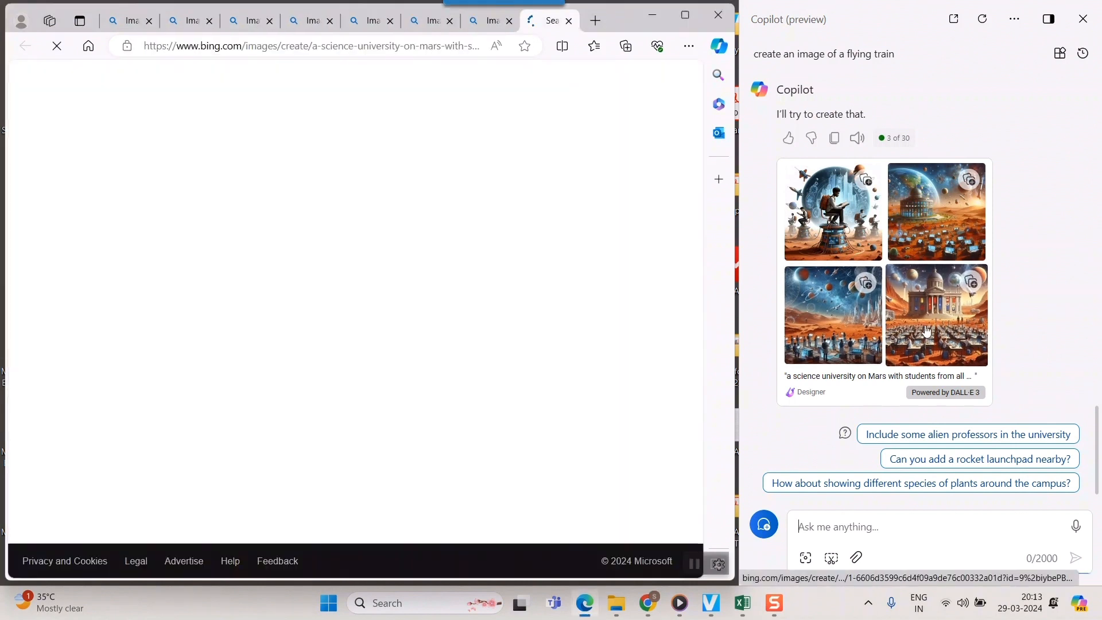
pyautogui.click(936, 314)
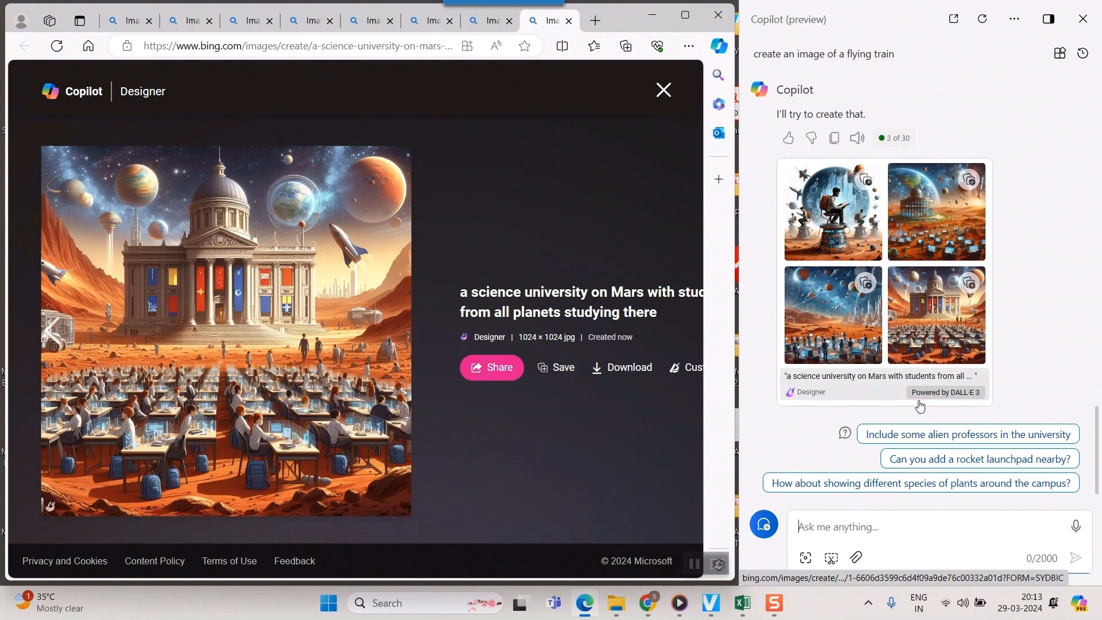